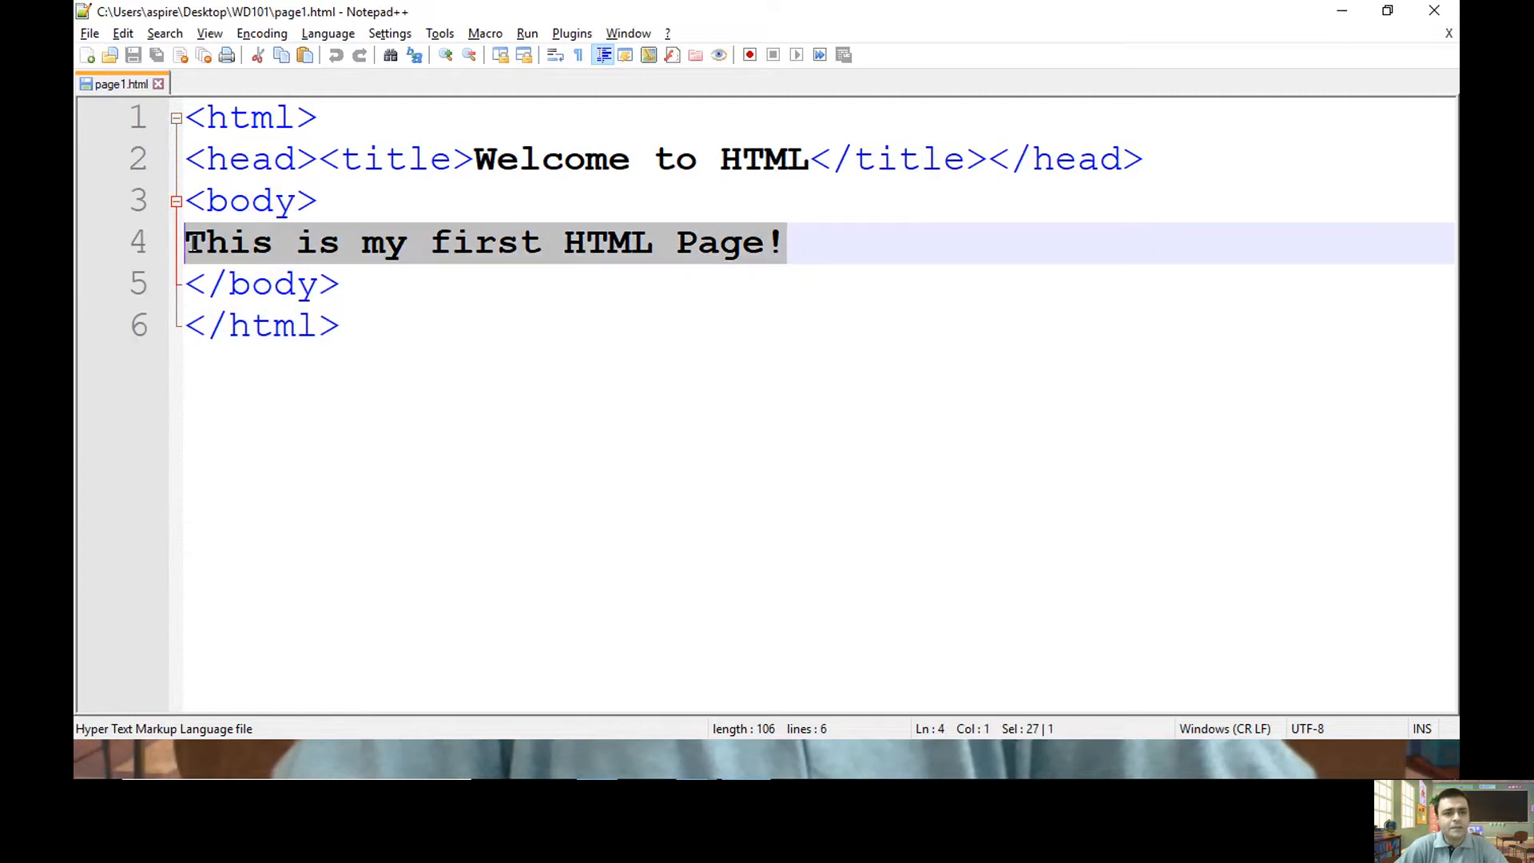
Replace the old body sentence with the text 'This is Header 1'
{"action": "key", "text": "Delete"}
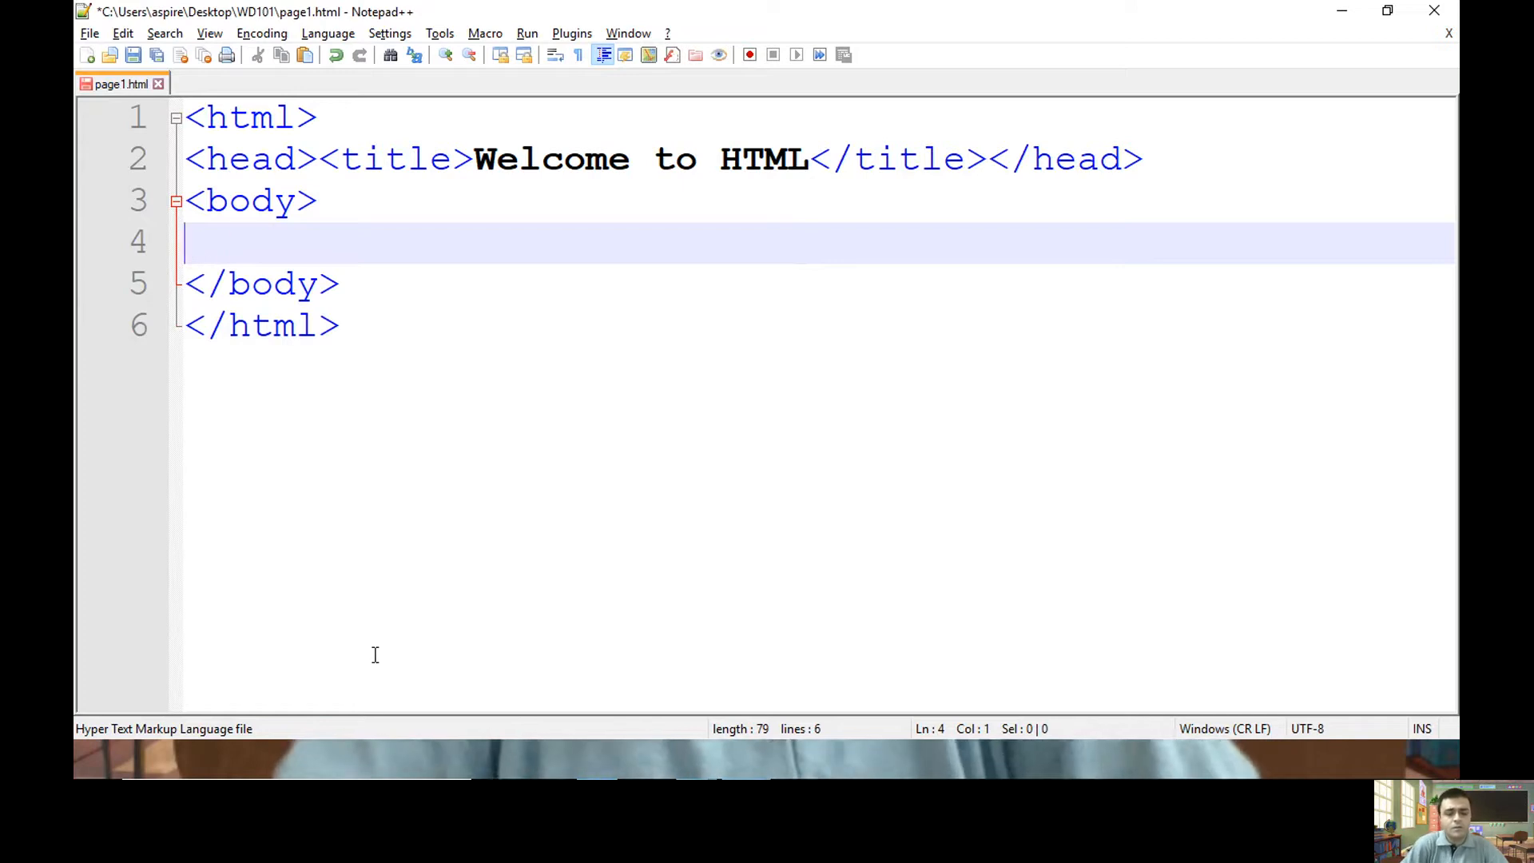
{"action": "type", "text": "This is"}
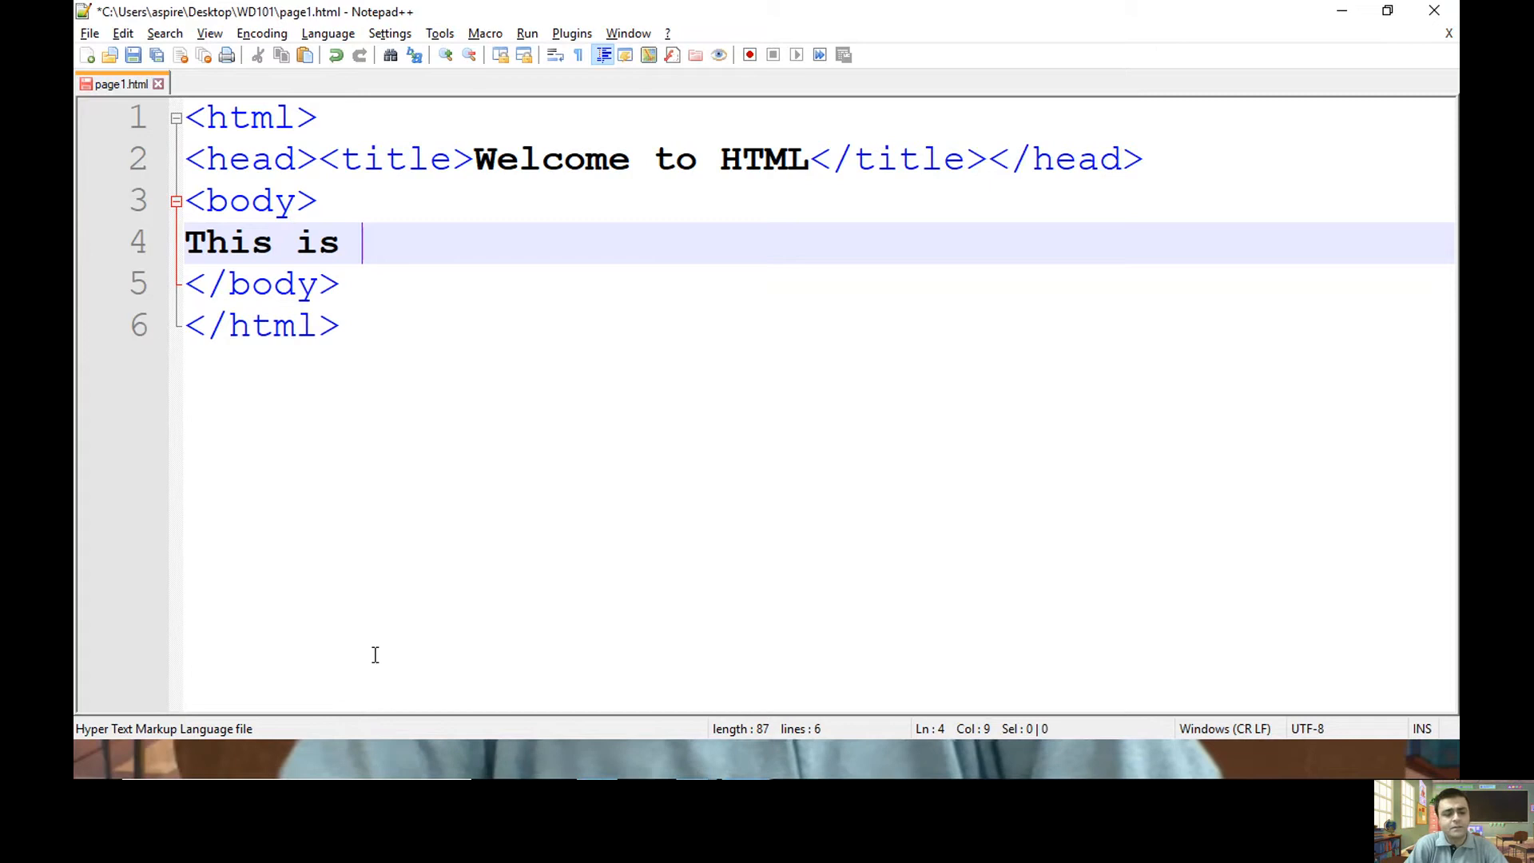
{"action": "type", "text": "Heade"}
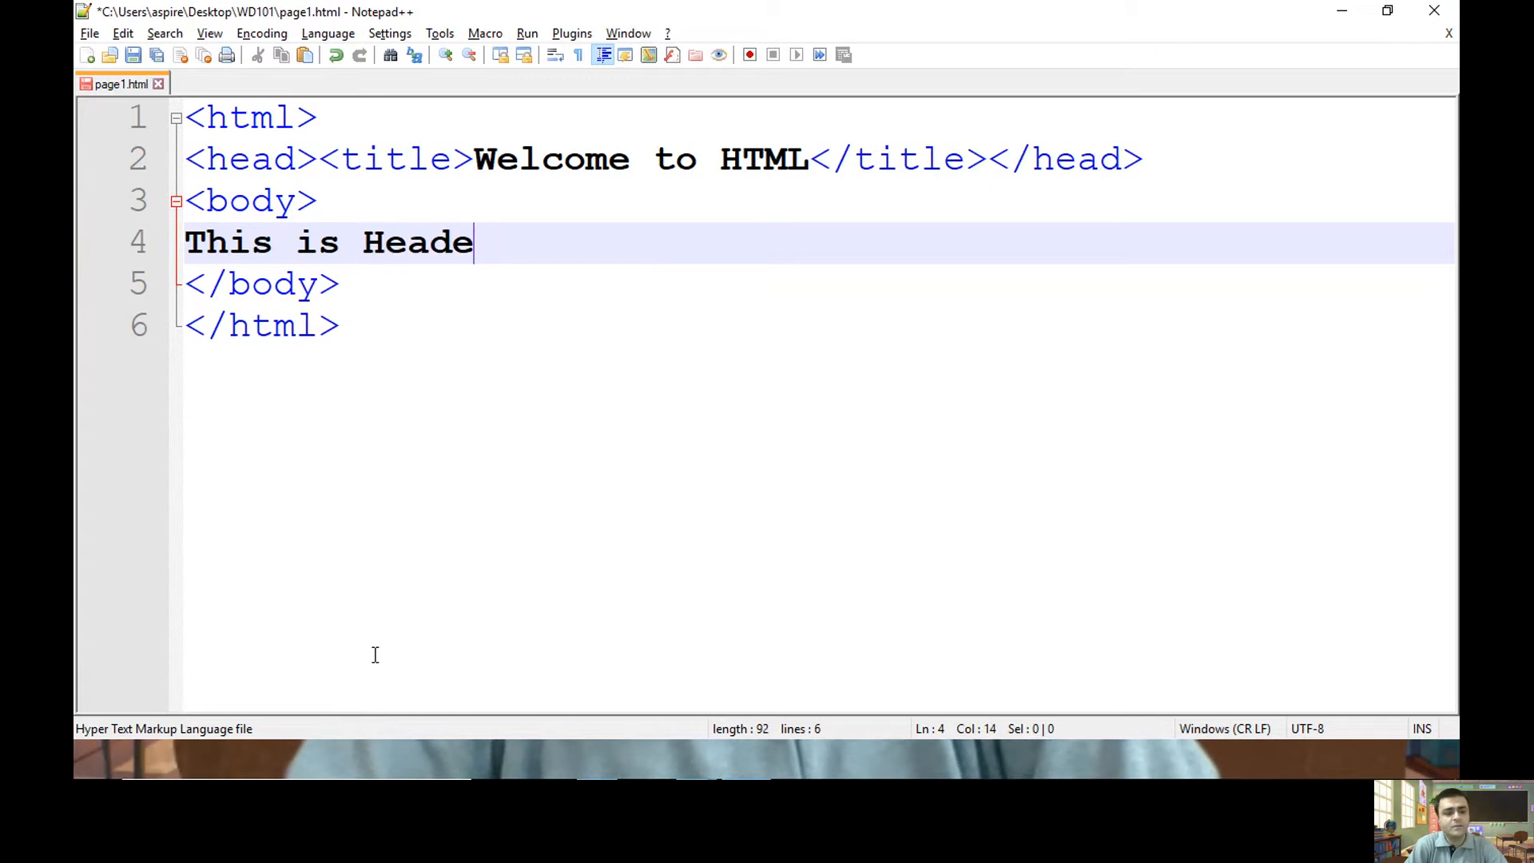
{"action": "type", "text": "r 1"}
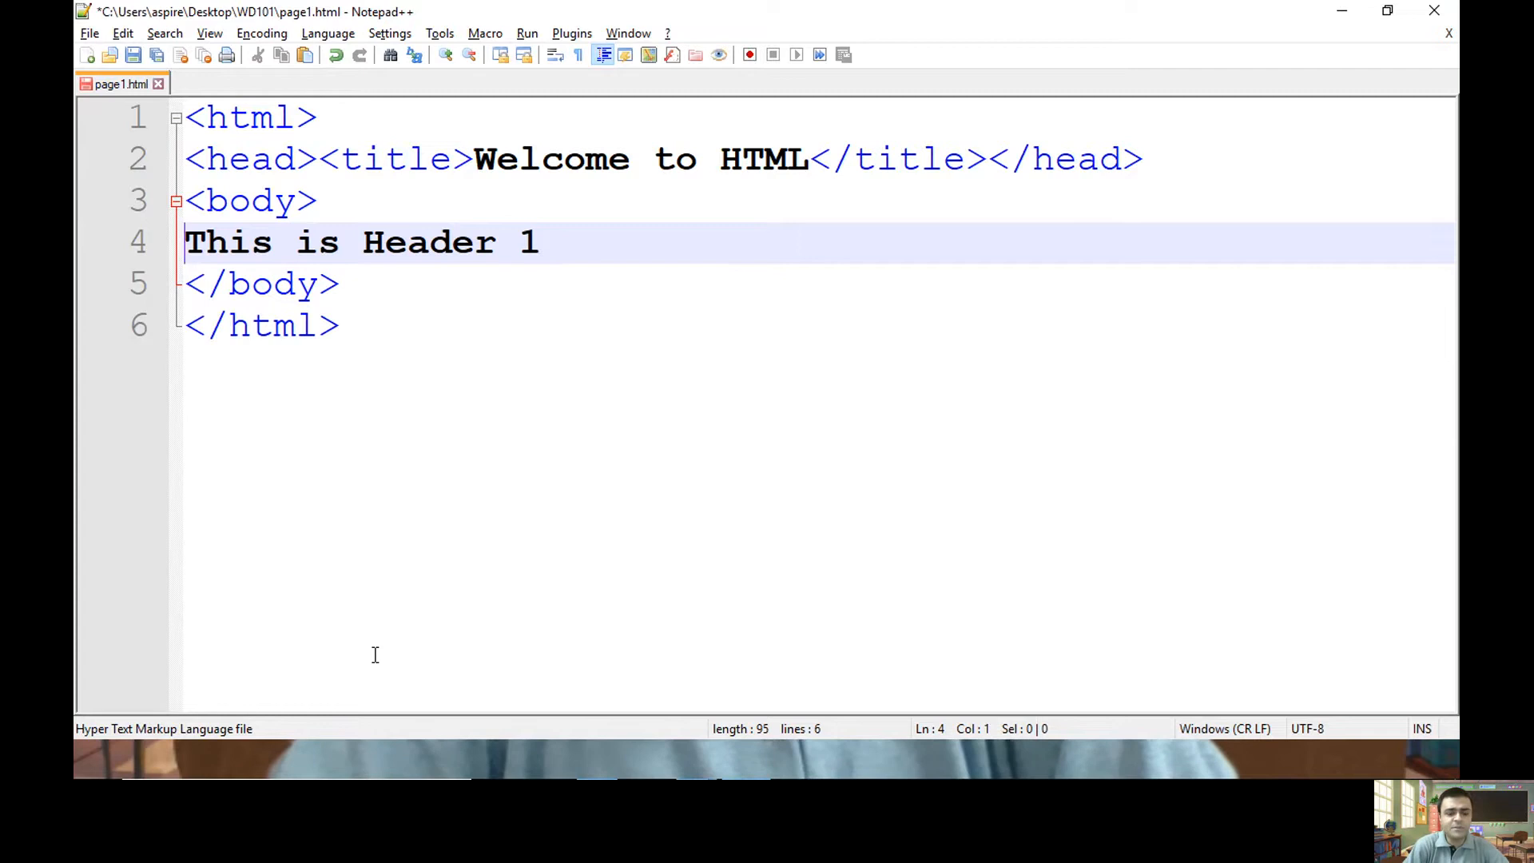
Wrap 'This is Header 1' in <h1></h1> tags
{"action": "type", "text": "<h1>"}
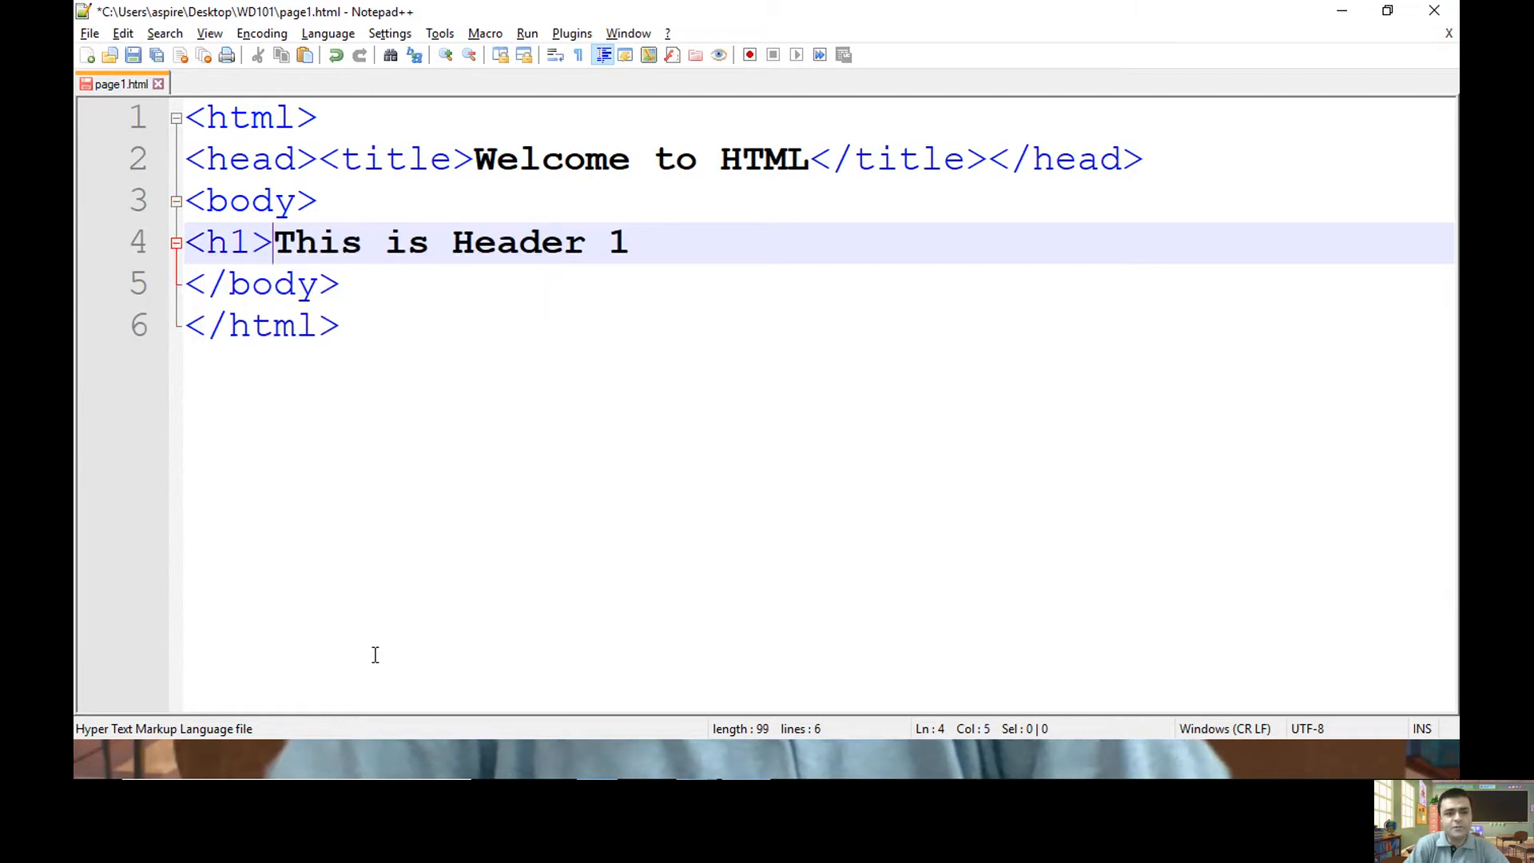
{"action": "mouse_move", "coordinate": [435, 535]}
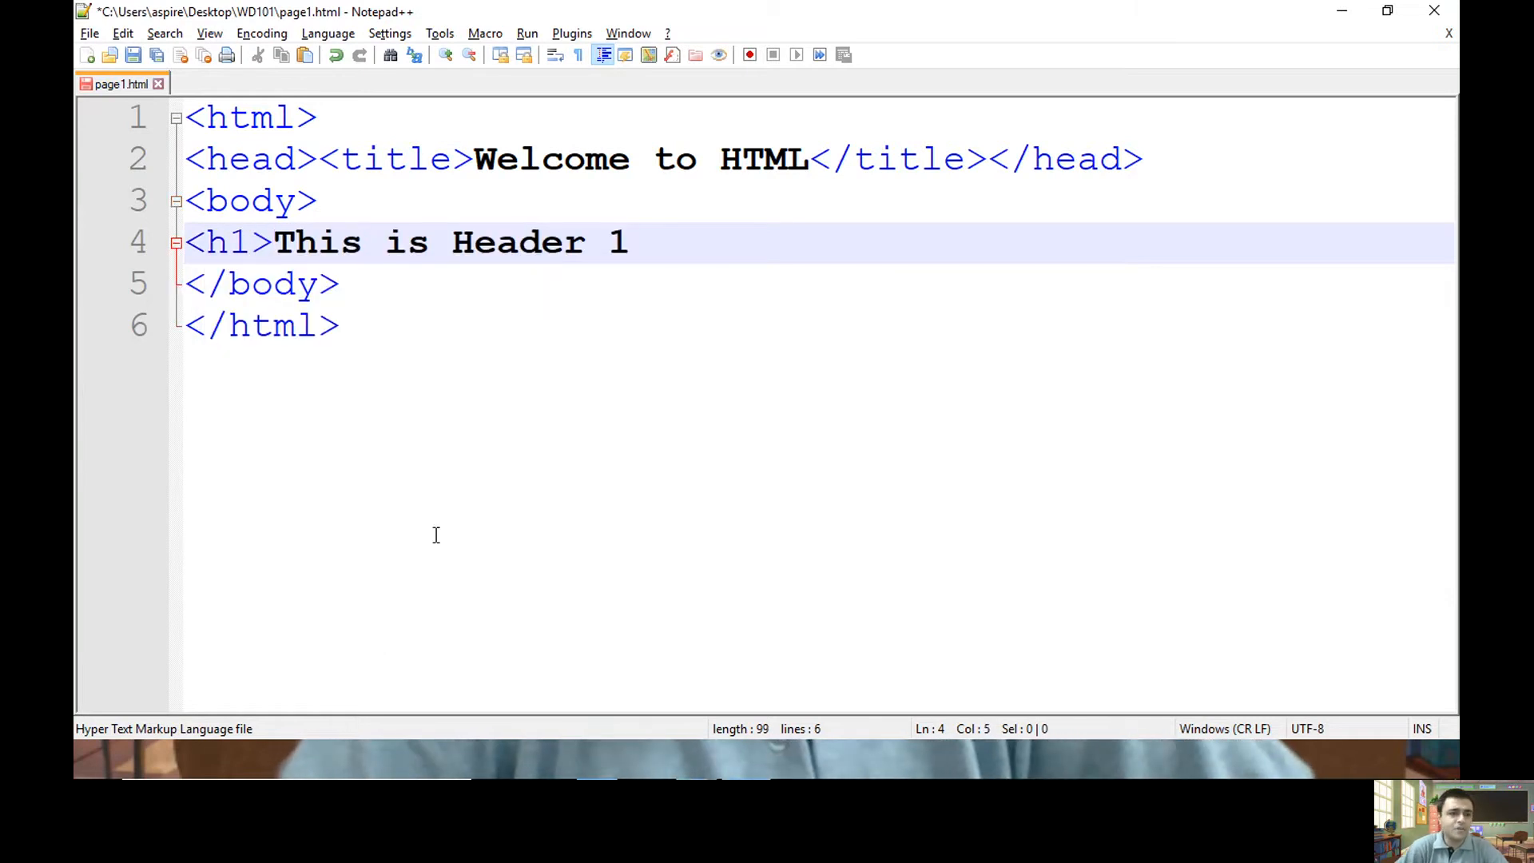
{"action": "type", "text": "<"}
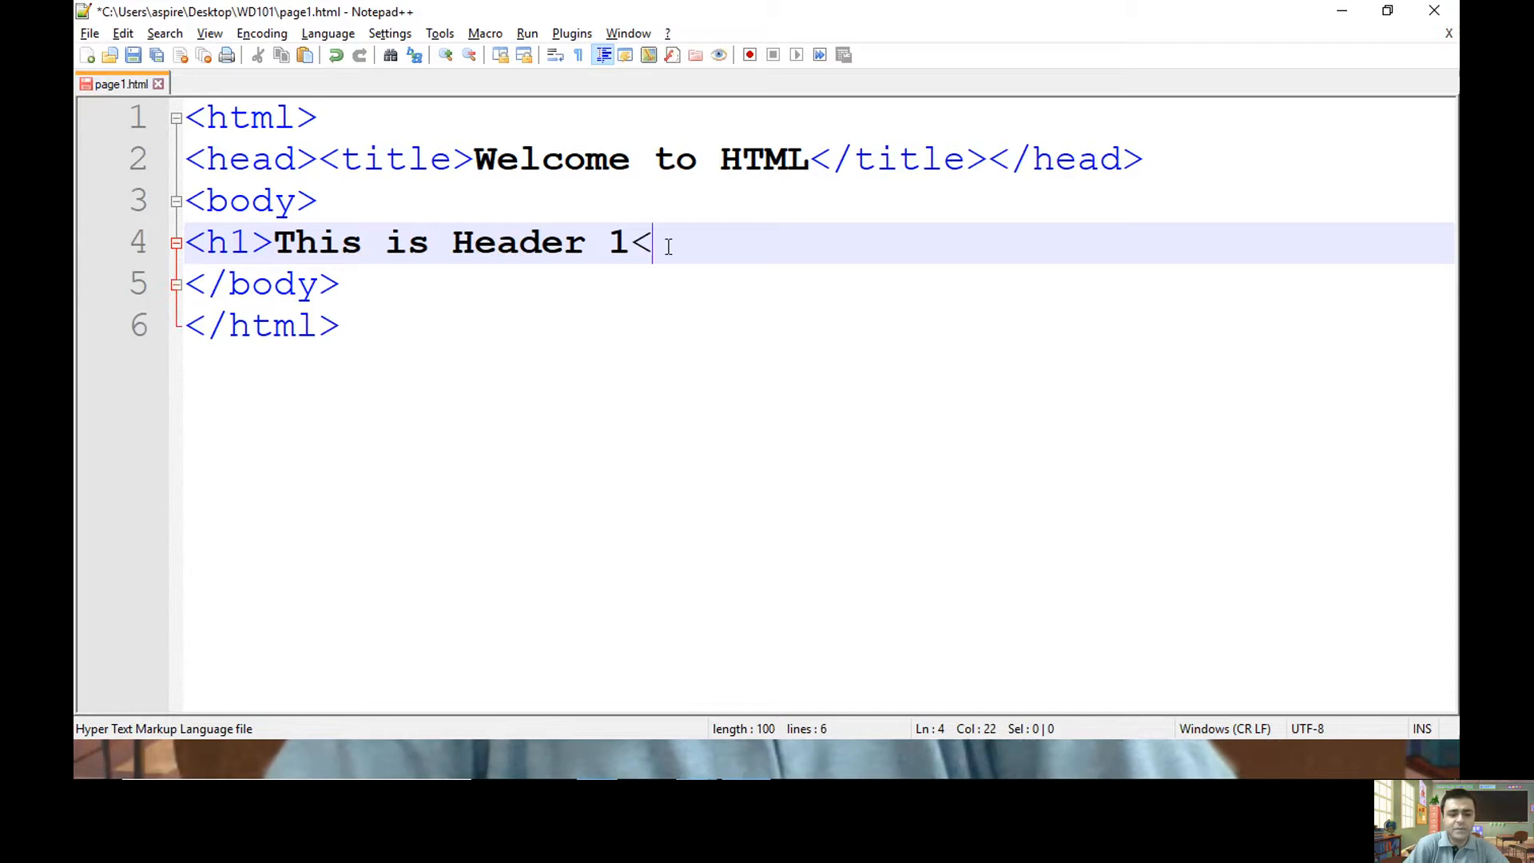
{"action": "type", "text": "/h1>"}
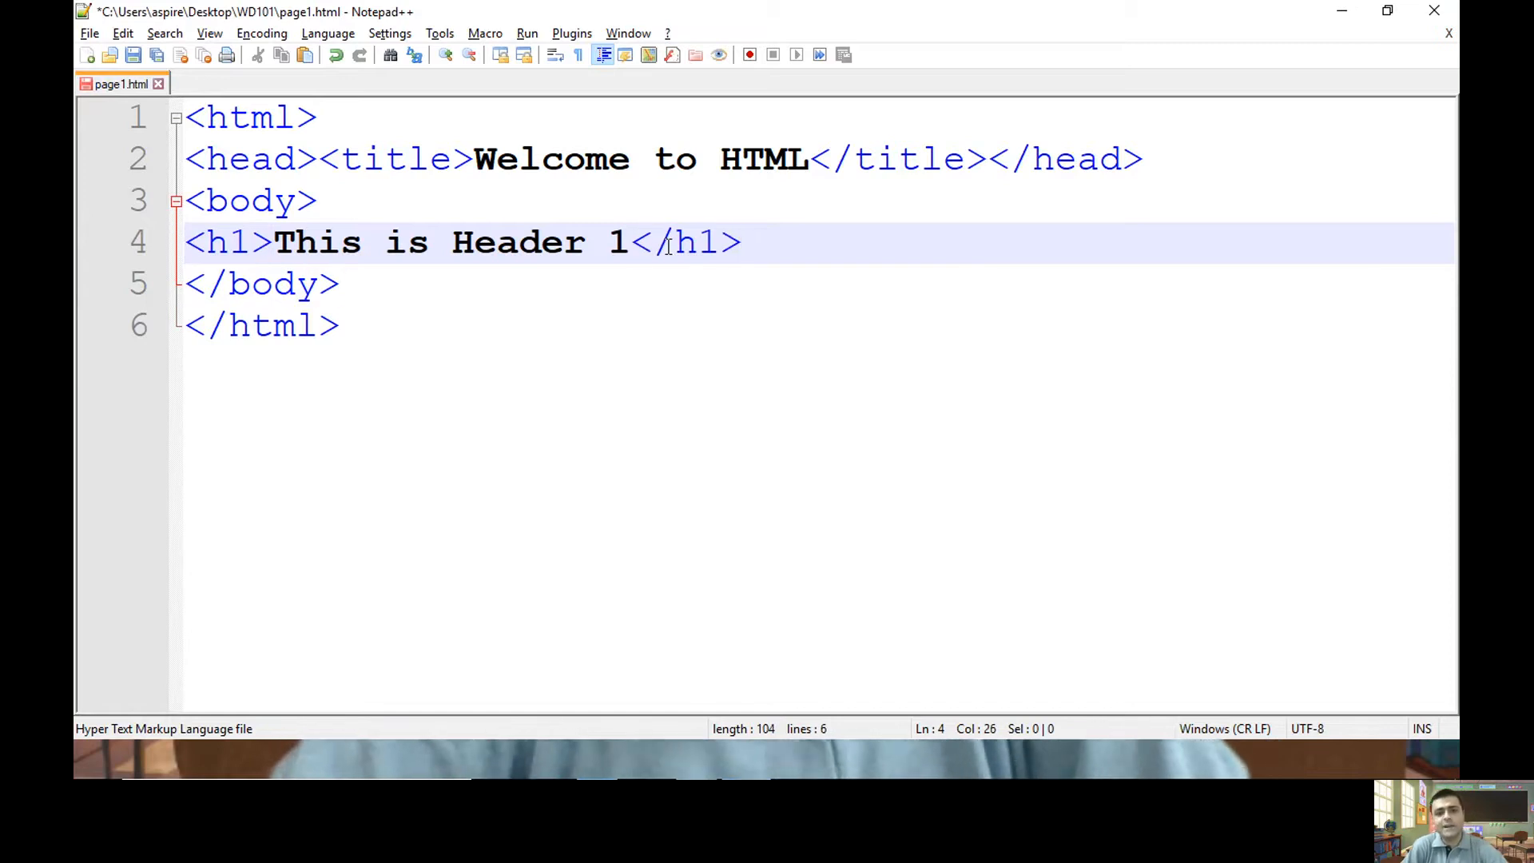
{"action": "left_click", "coordinate": [743, 241]}
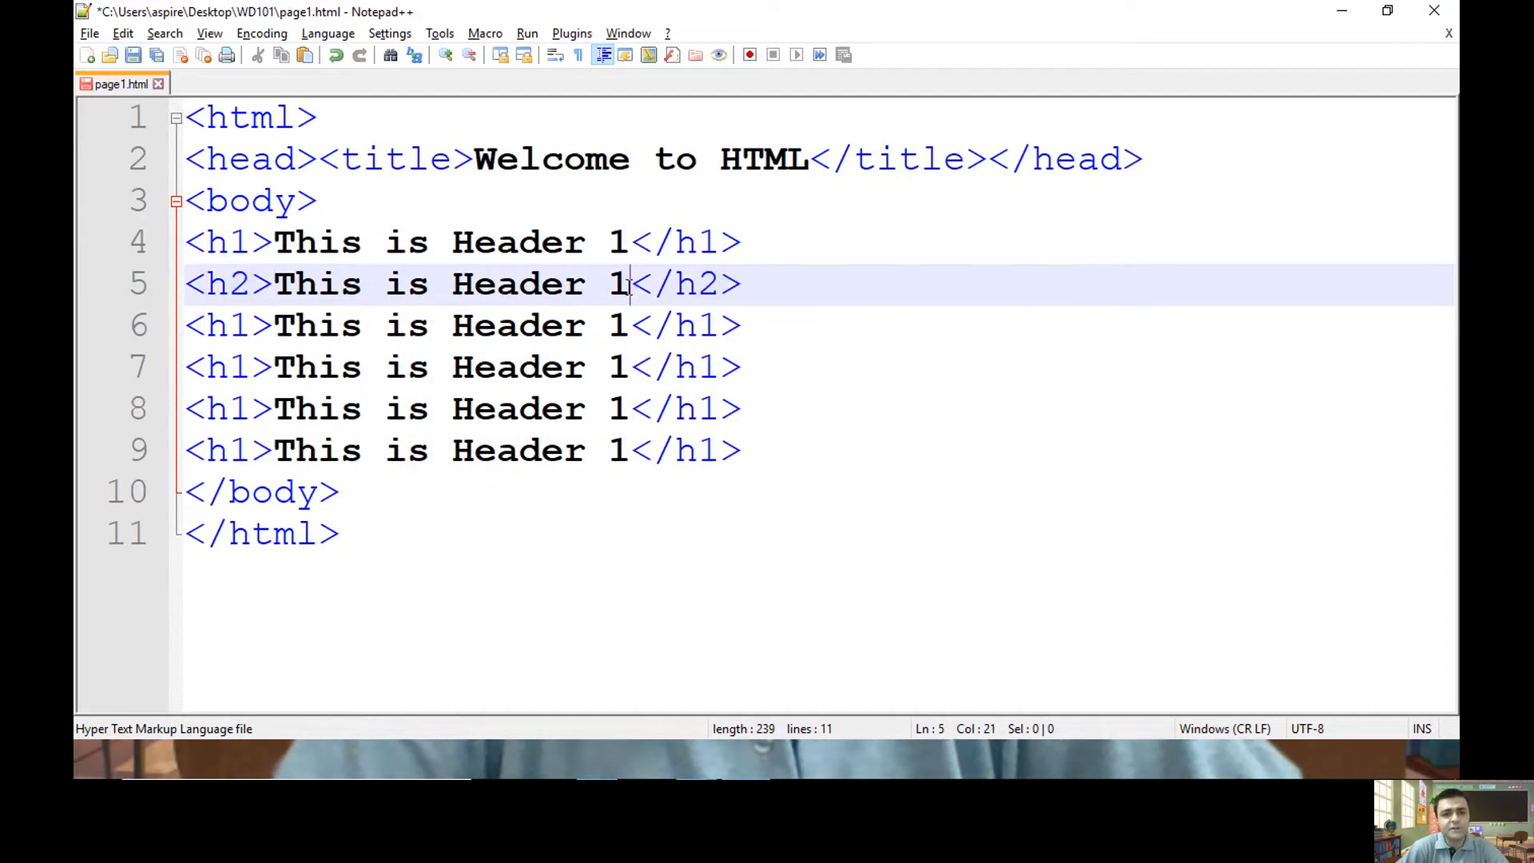
Renumber the duplicated heading lines to h2–h6 reading 'This is Header 2' through 6
{"action": "type", "text": "2"}
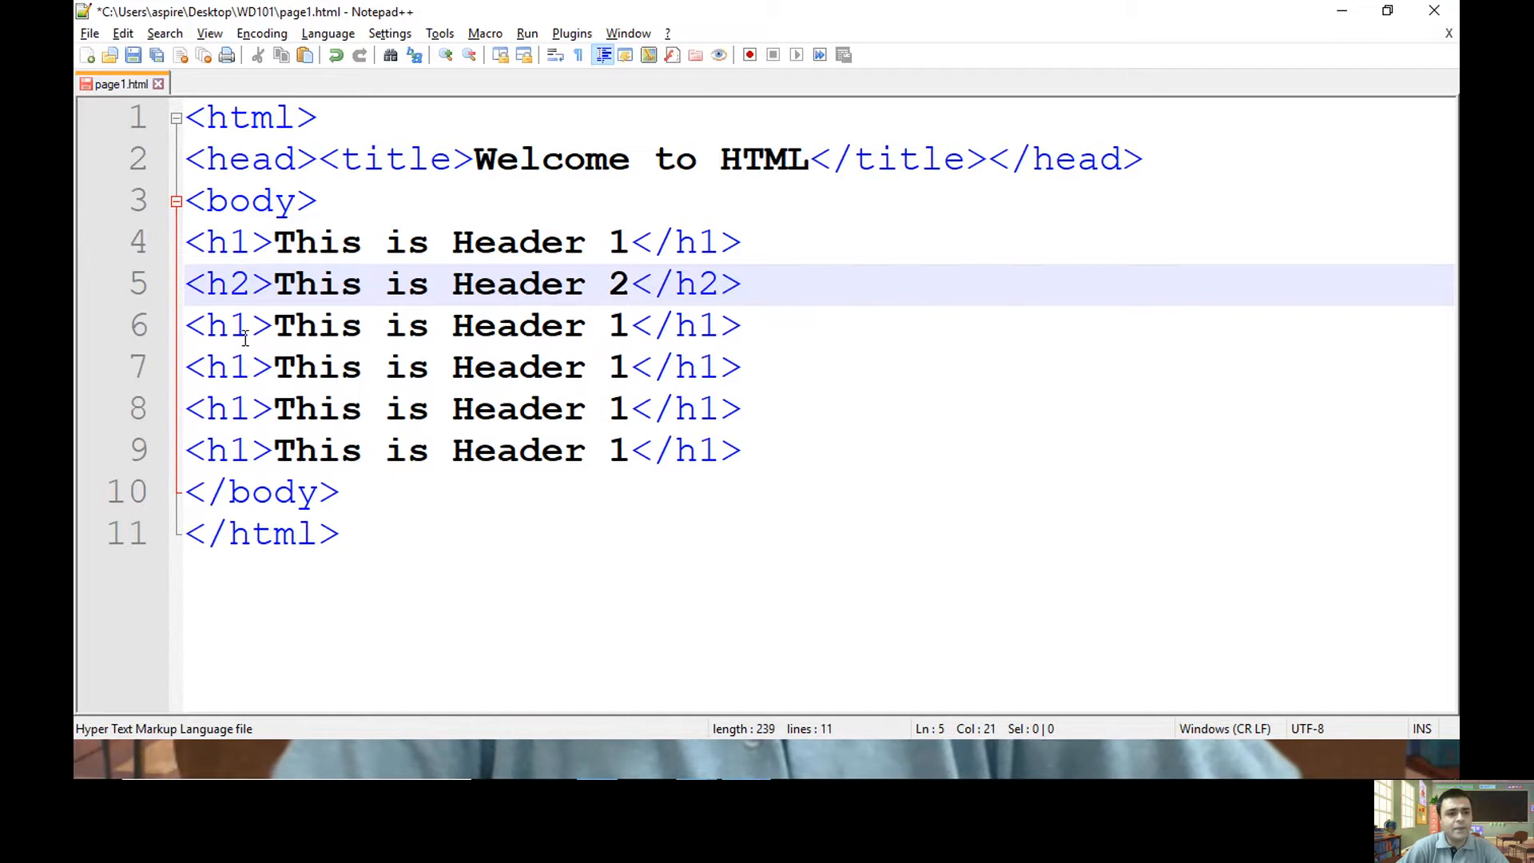
{"action": "type", "text": "3"}
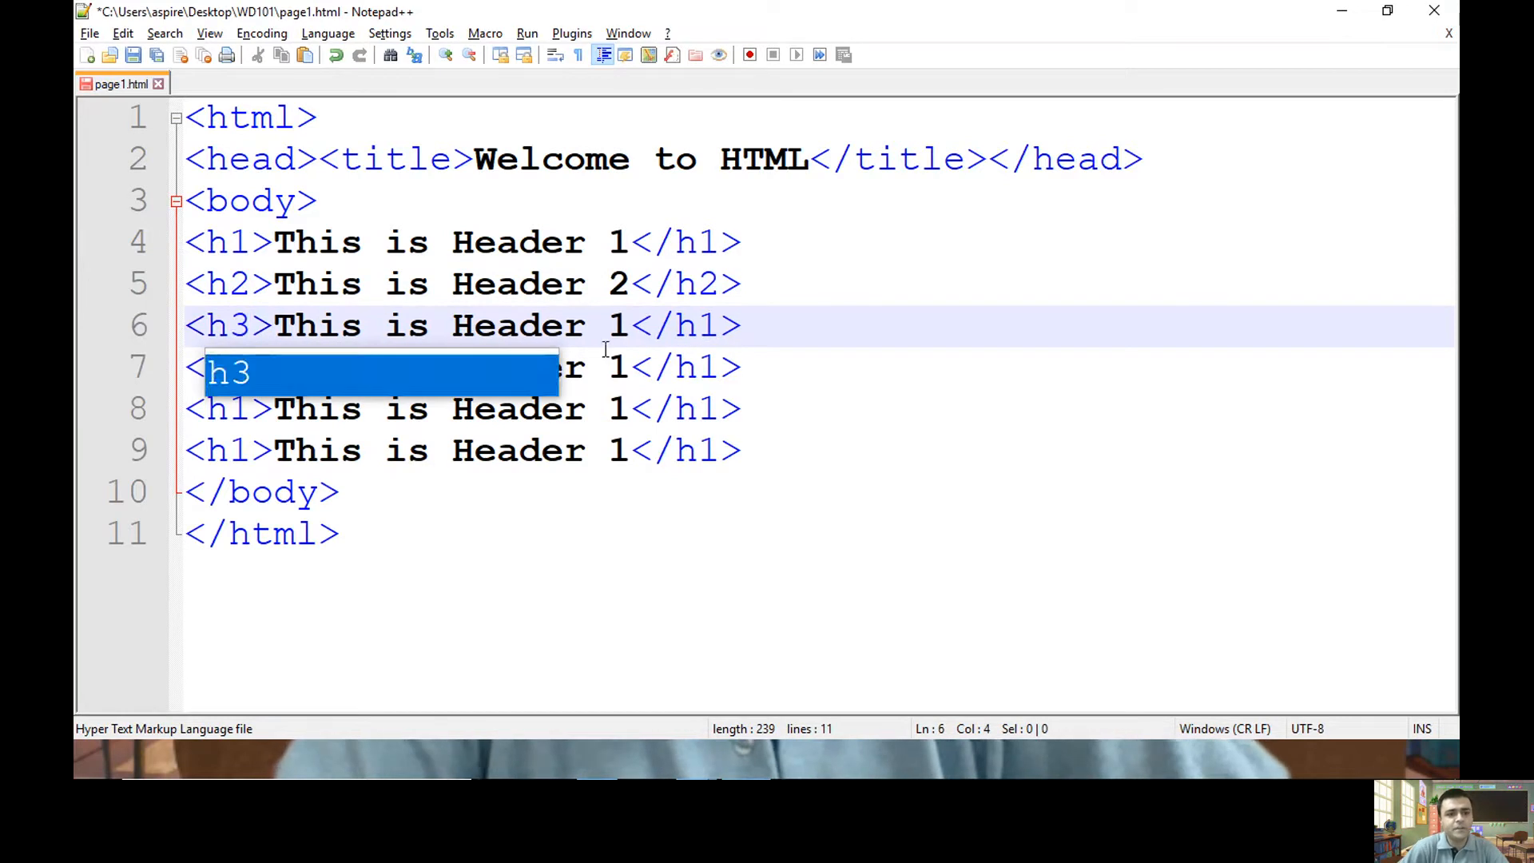
{"action": "type", "text": "3"}
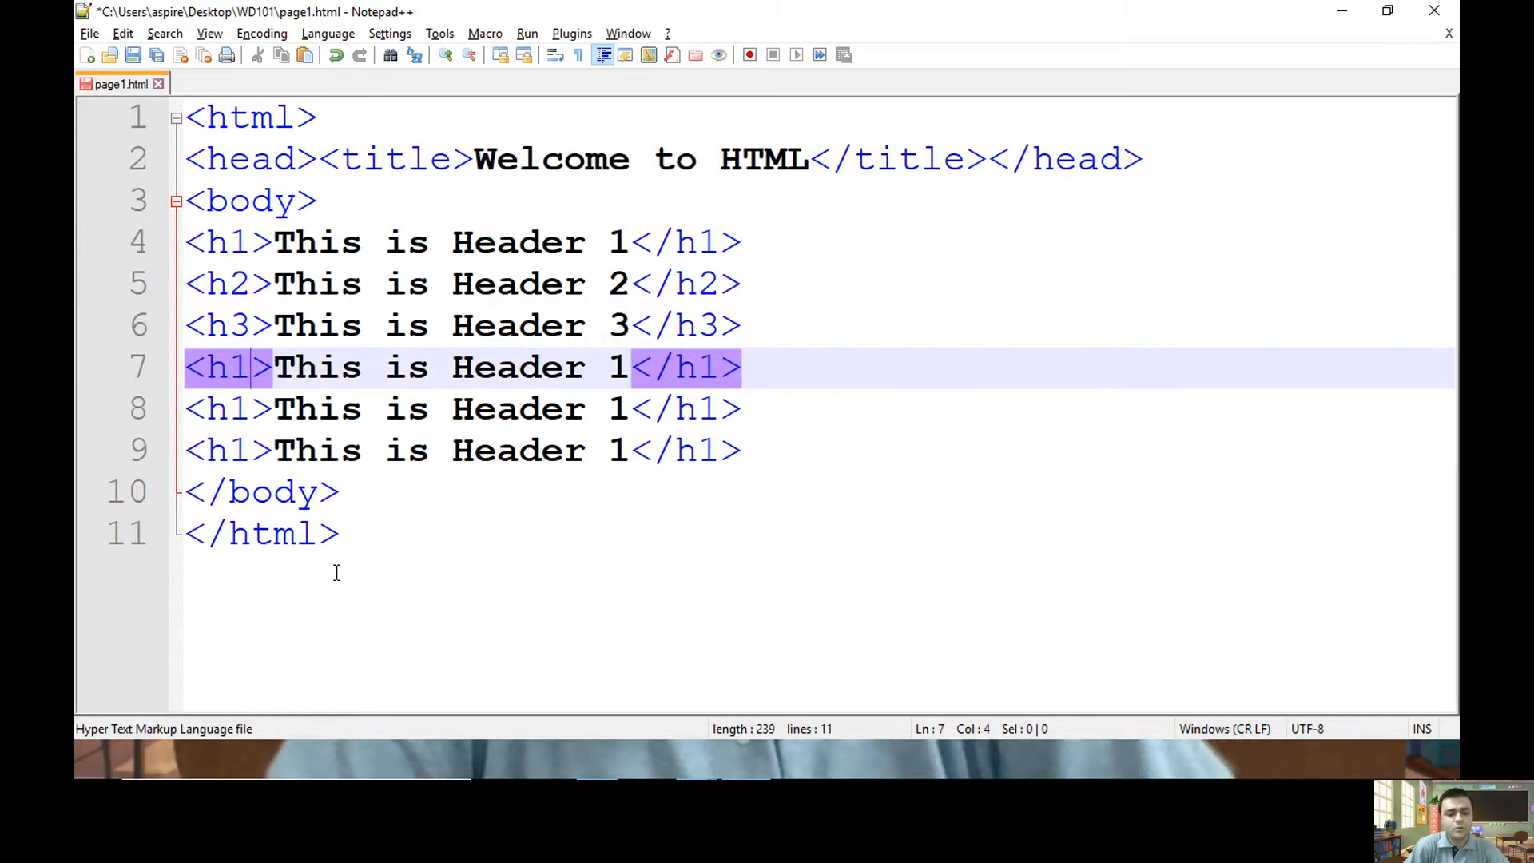
{"action": "type", "text": "4"}
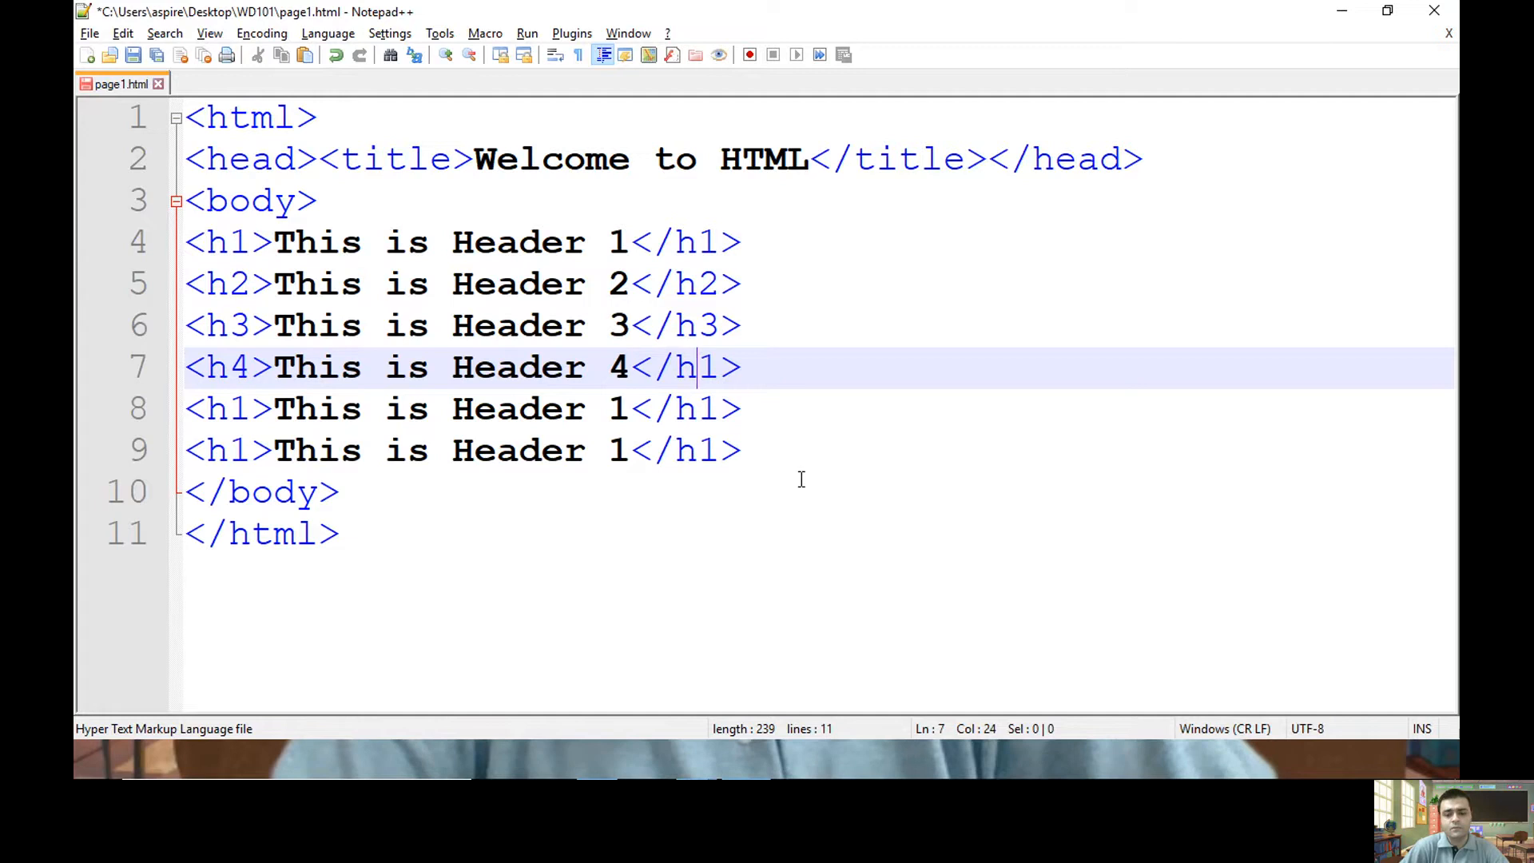
{"action": "type", "text": "4"}
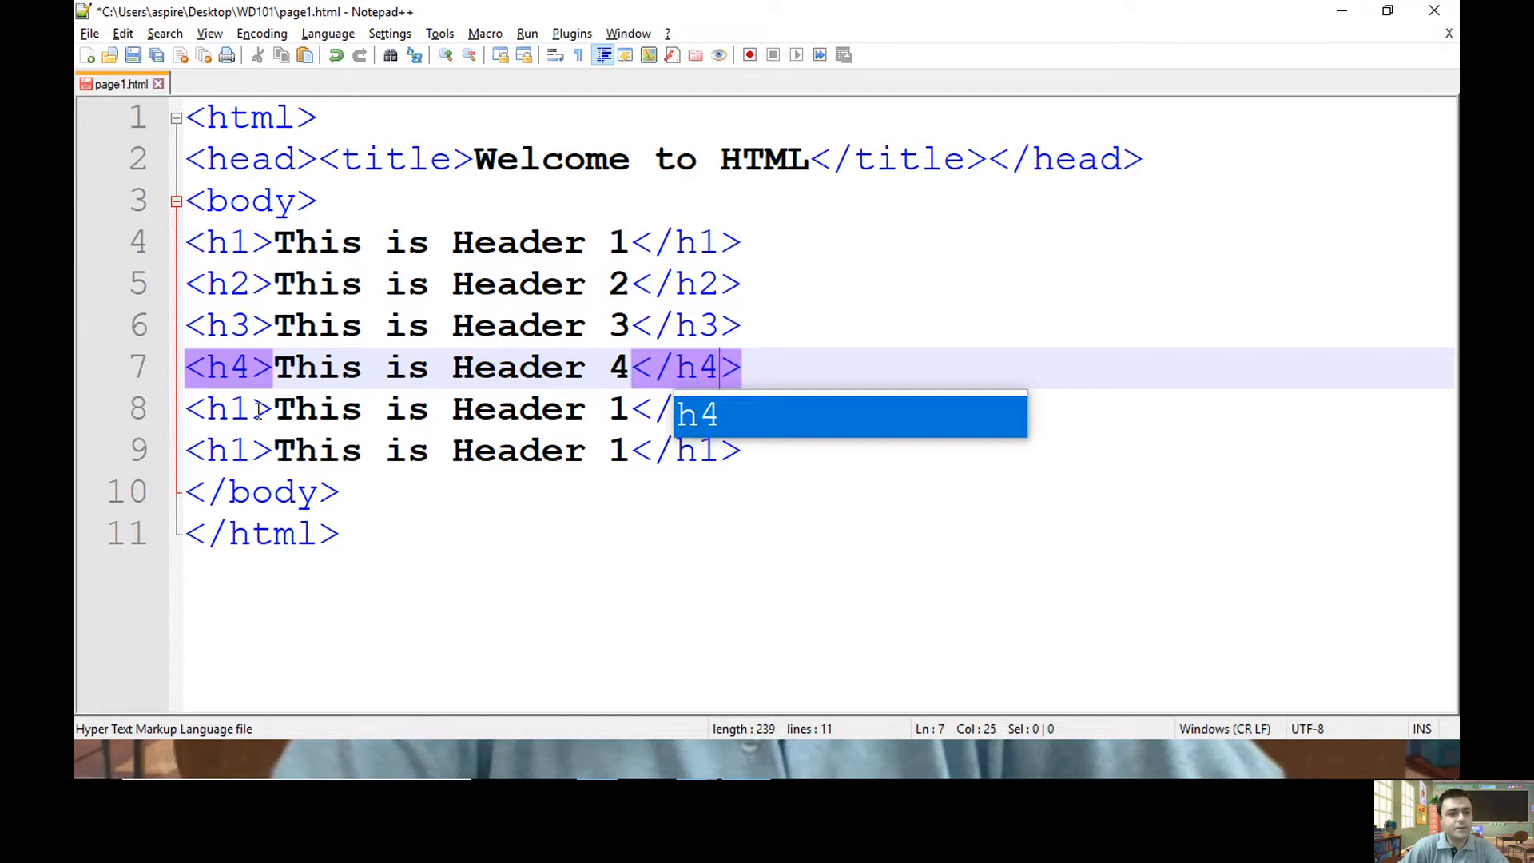
{"action": "type", "text": "5"}
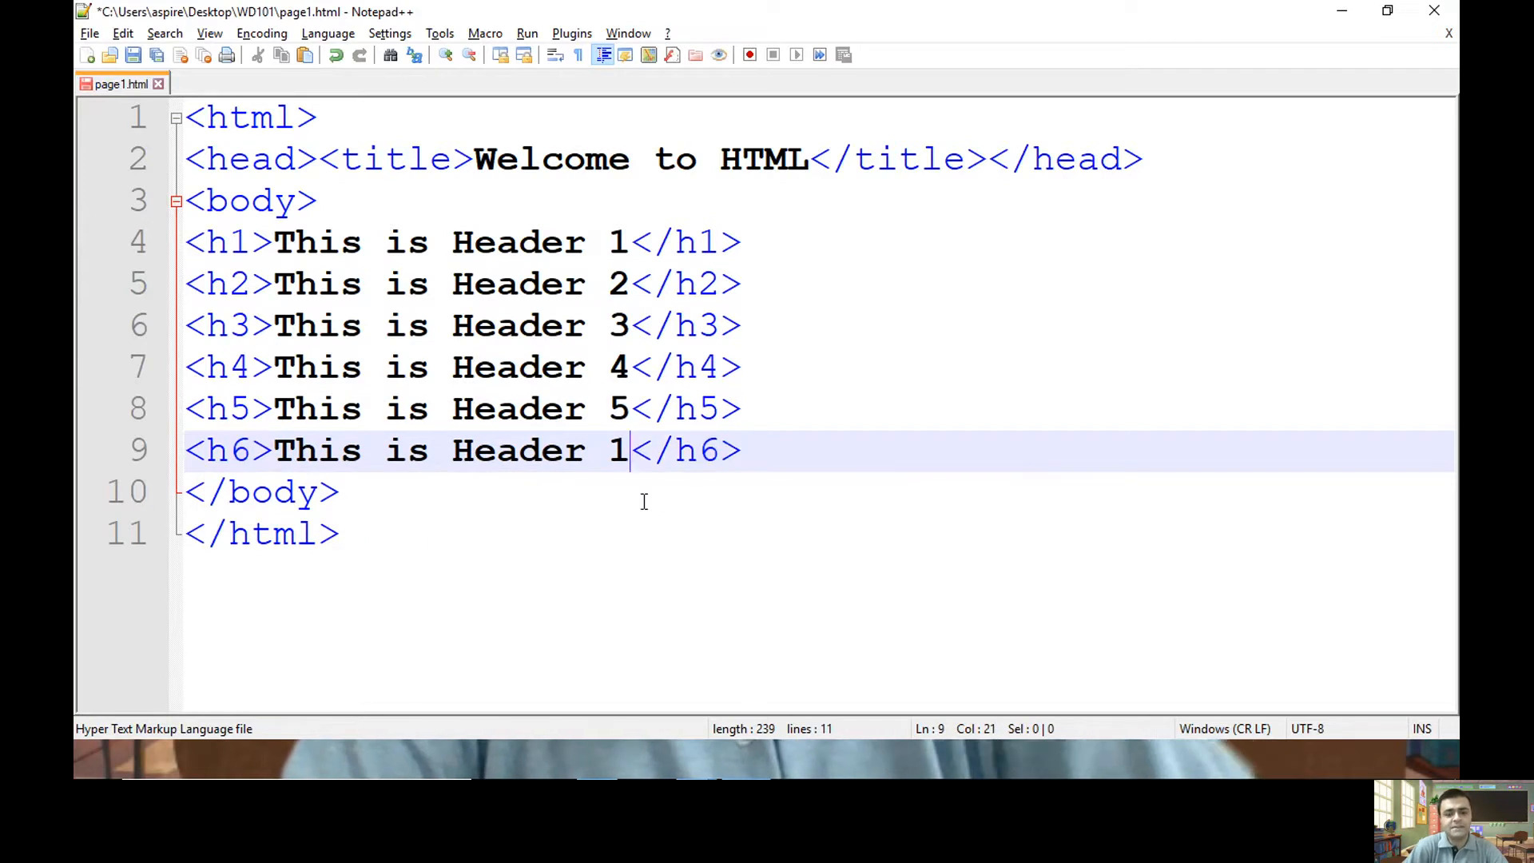
{"action": "type", "text": "6"}
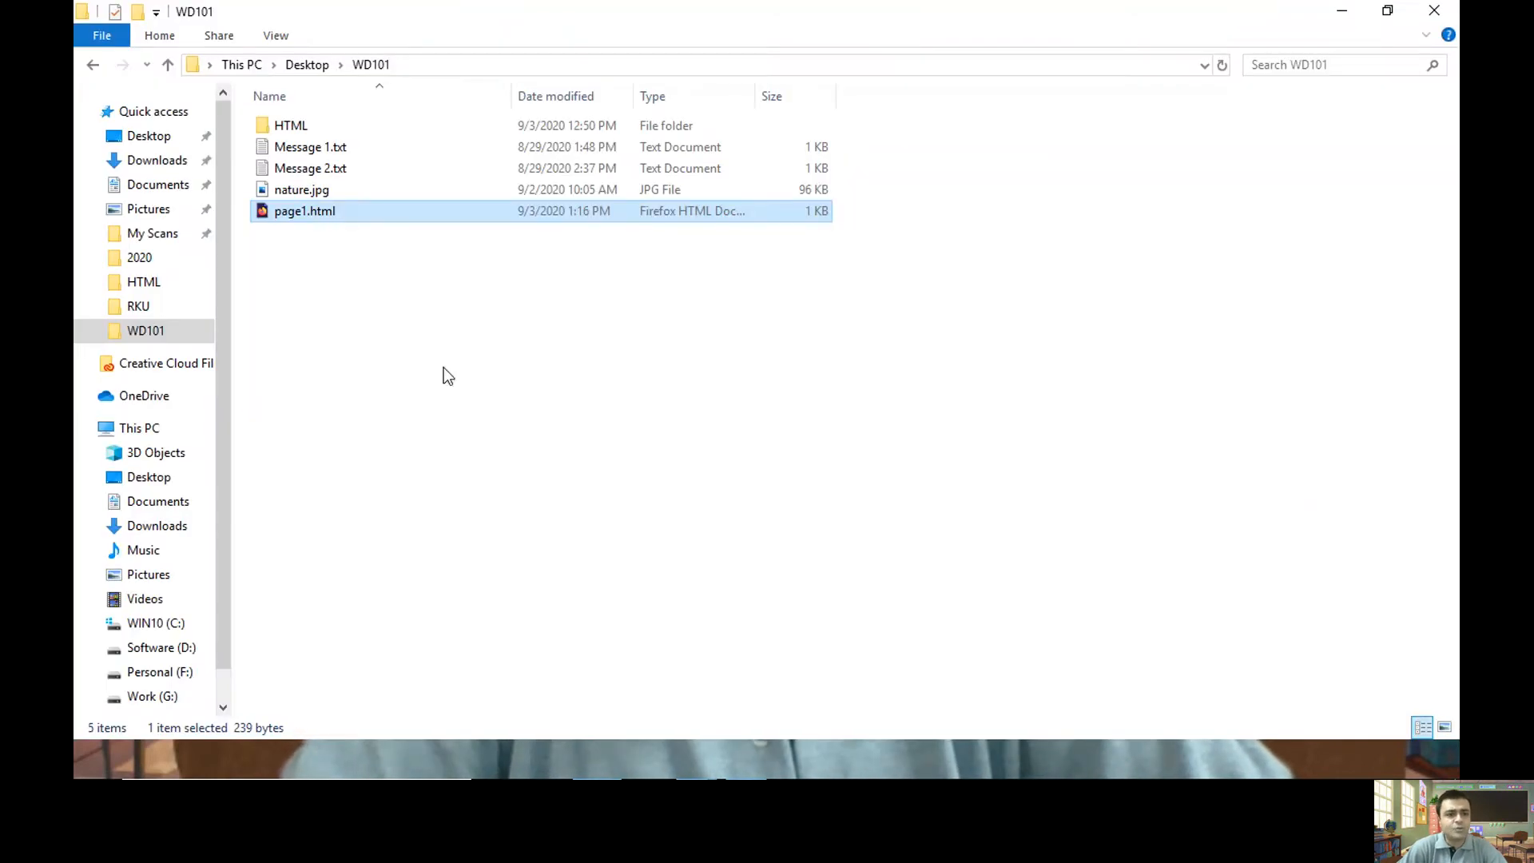
Open page1.html from the WD101 folder in Google Chrome
{"action": "right_click", "coordinate": [303, 211]}
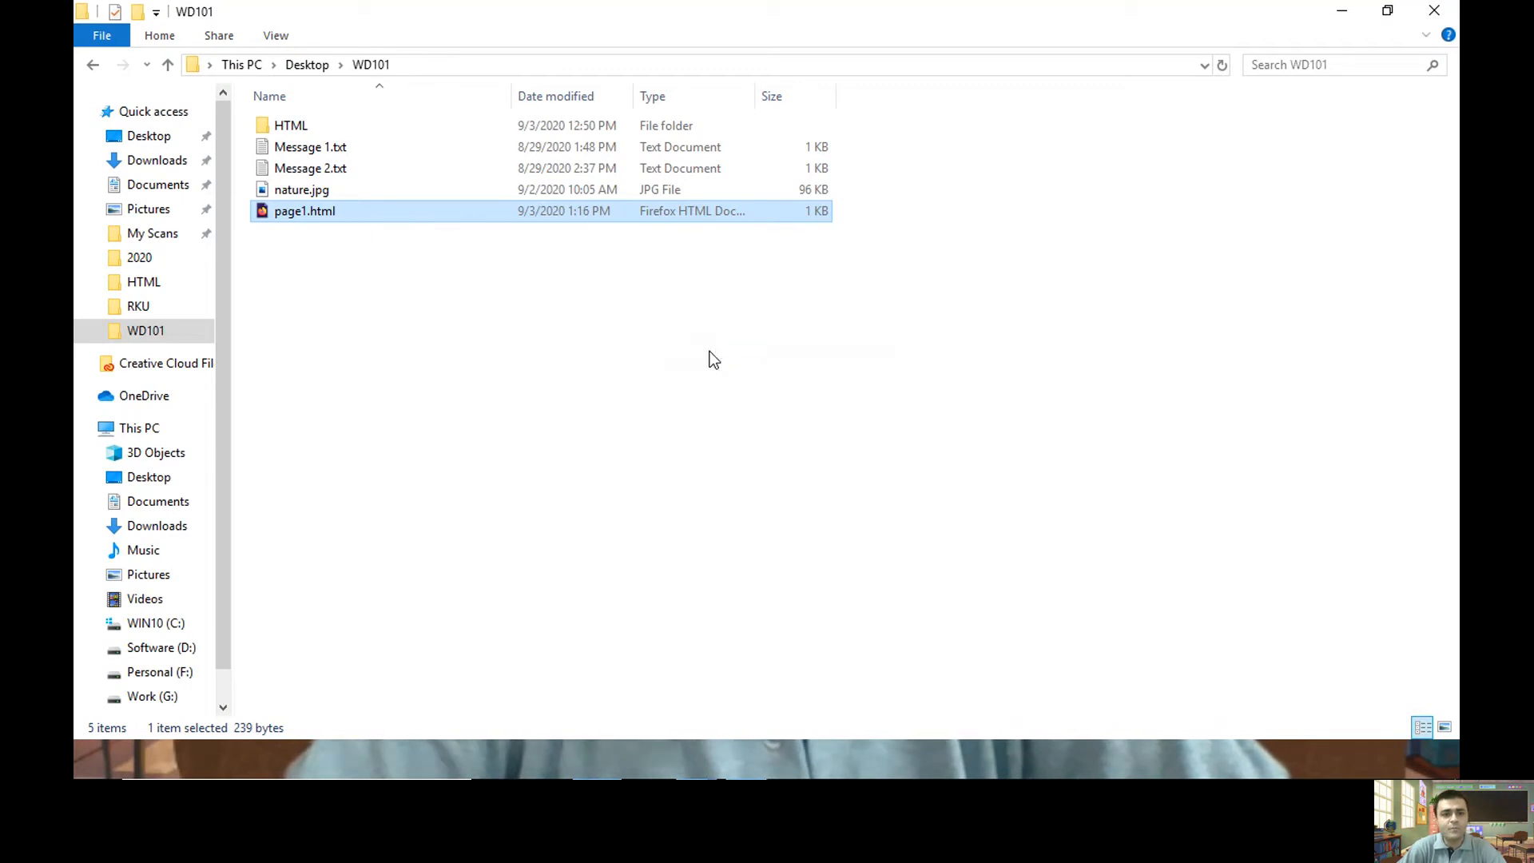
{"action": "double_click", "coordinate": [304, 211]}
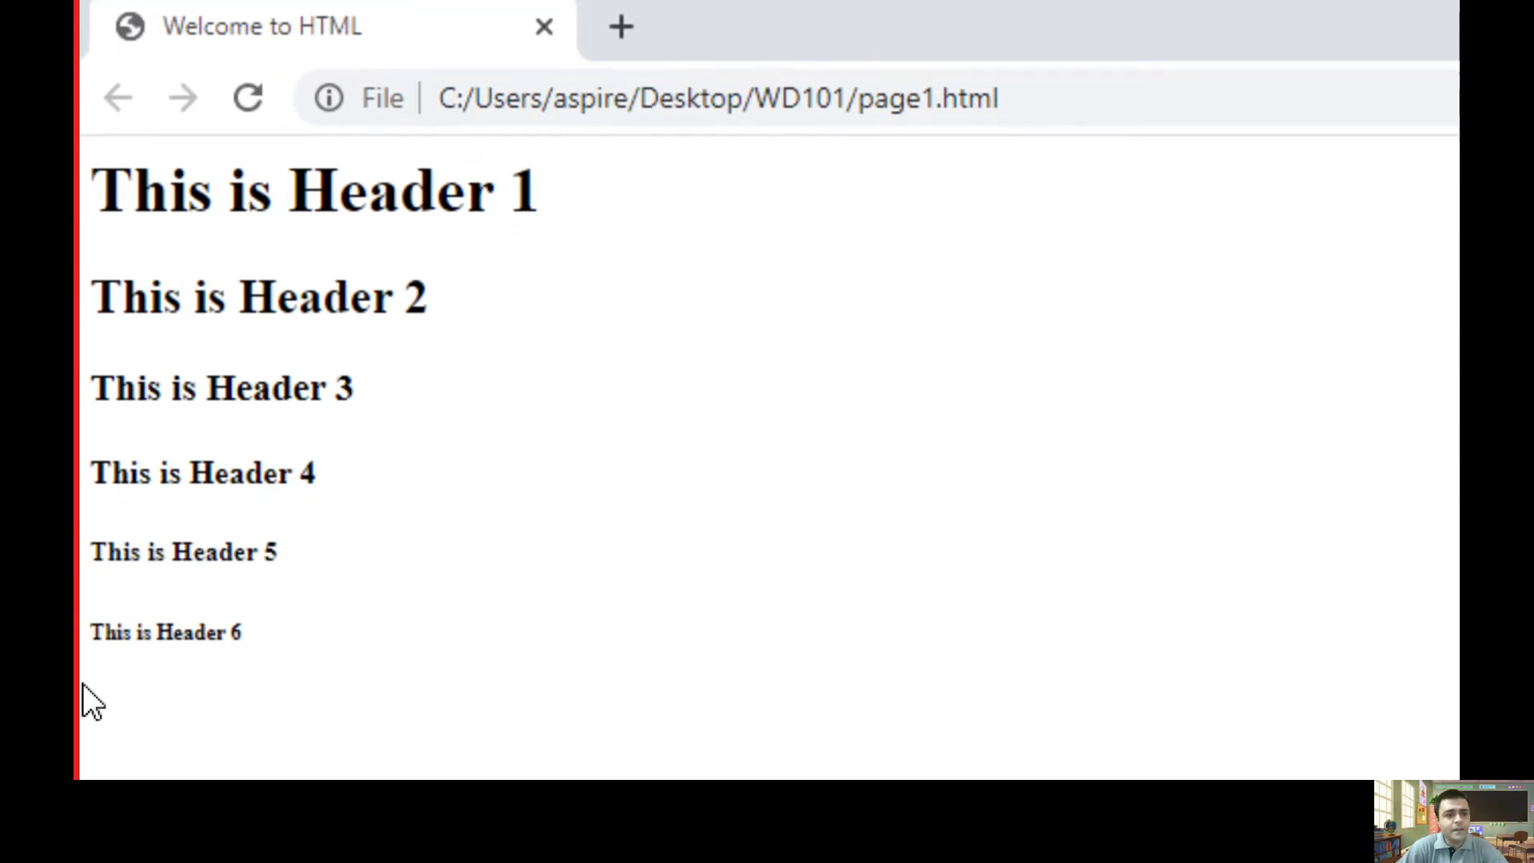
{"action": "mouse_move", "coordinate": [195, 669]}
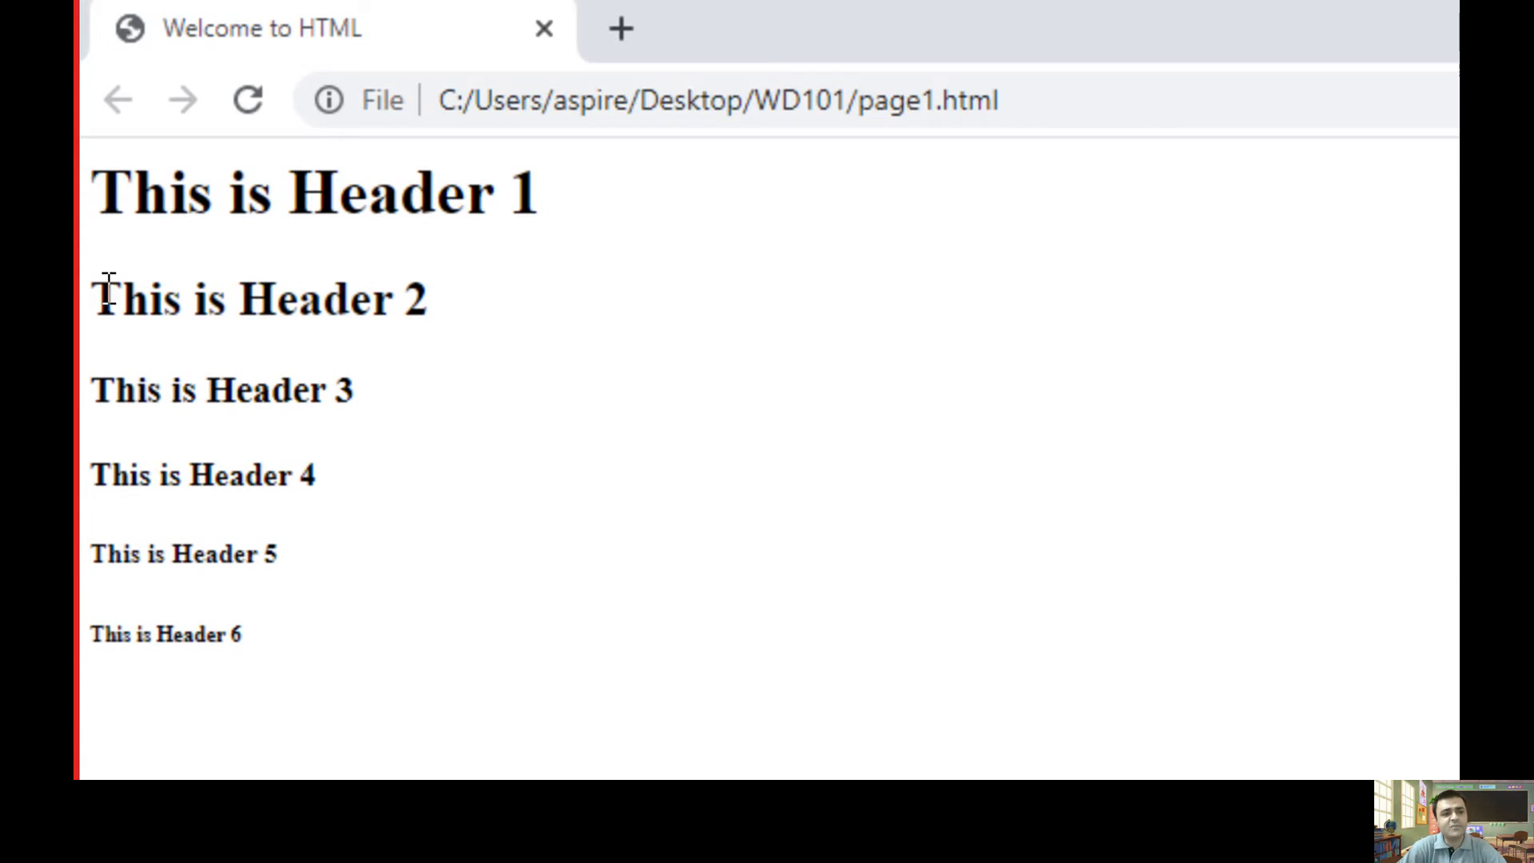
{"action": "mouse_move", "coordinate": [220, 460]}
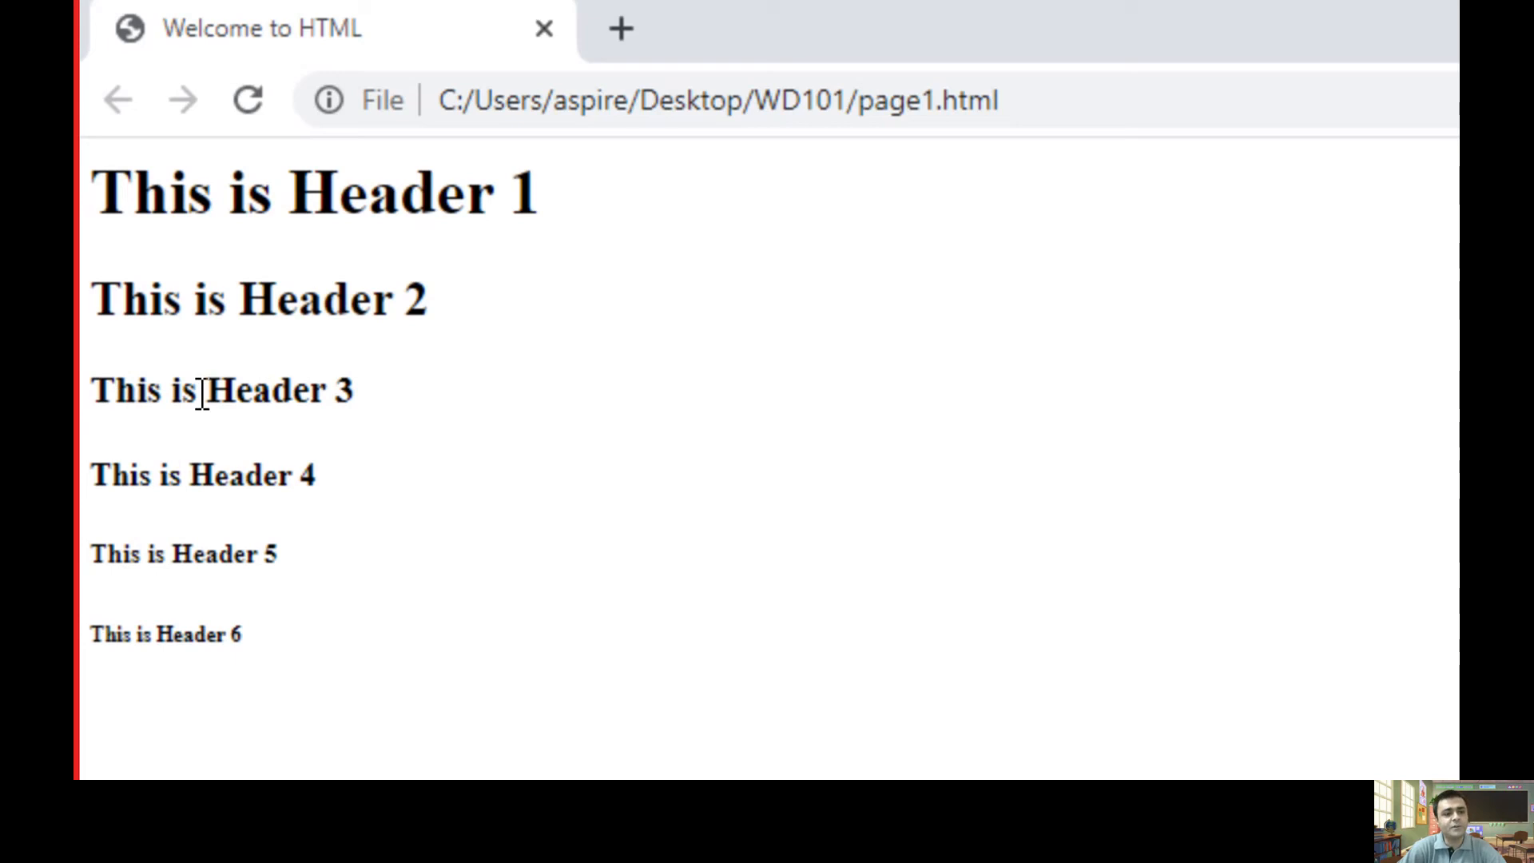
{"action": "mouse_move", "coordinate": [313, 382]}
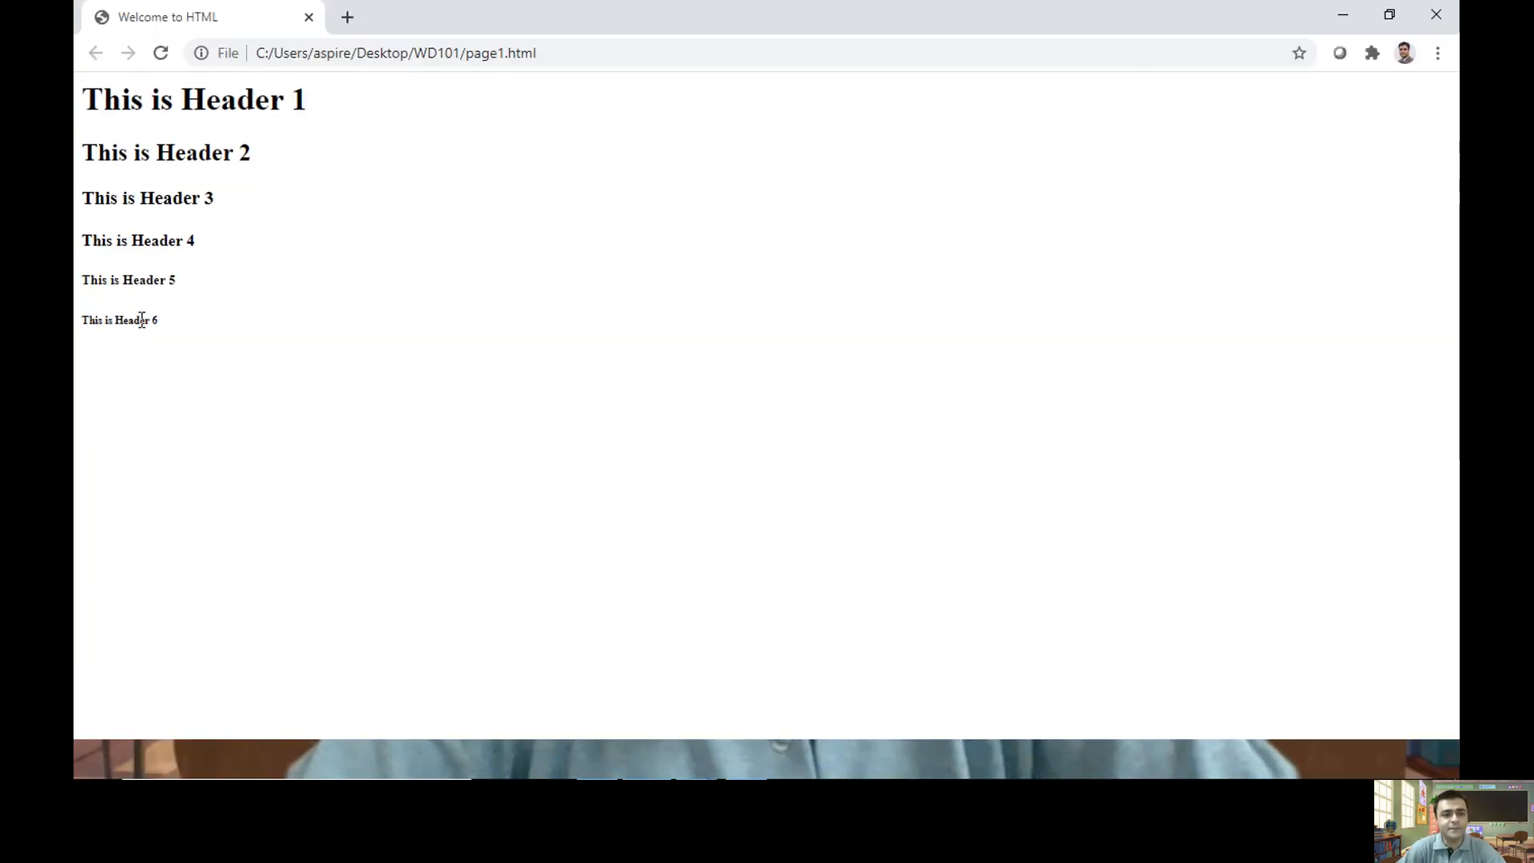
After reviewing the six shrinking headings in Chrome, switch to another window
{"action": "key", "text": "alt+tab"}
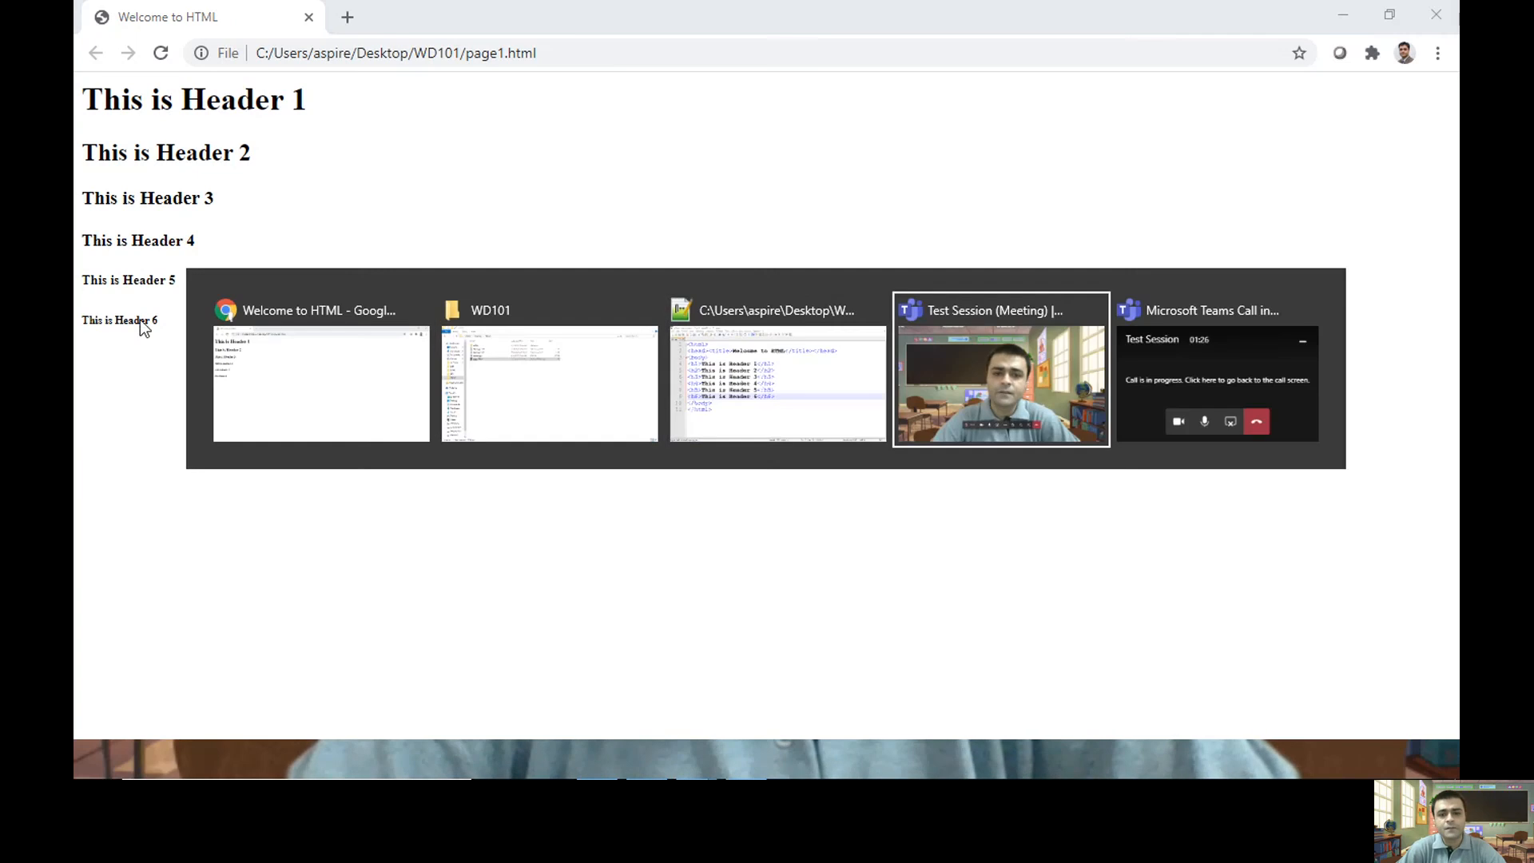